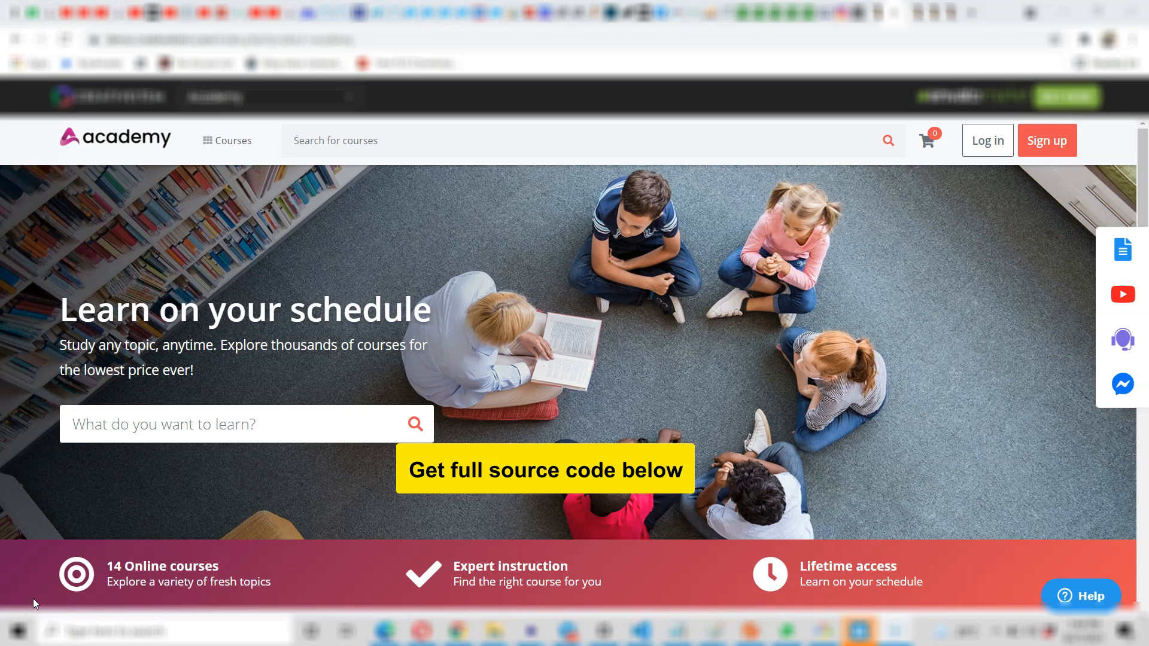
Step: Scroll past the hero banner and course stats to the priced Top courses row
scroll("down", 3)
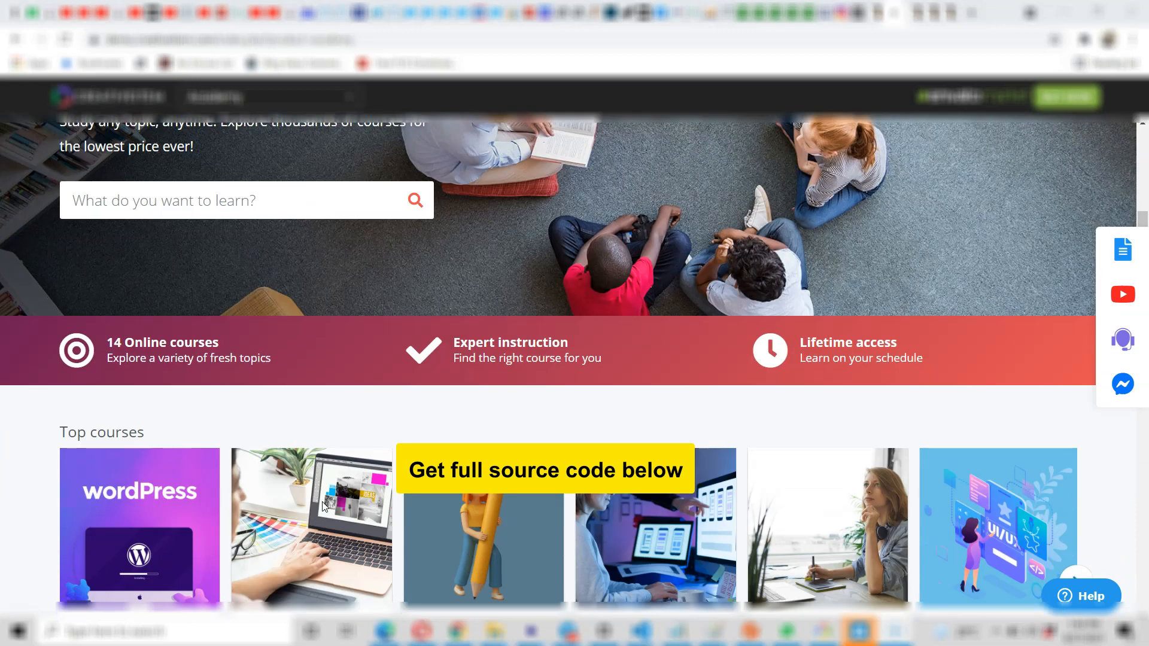
scroll("down", 3)
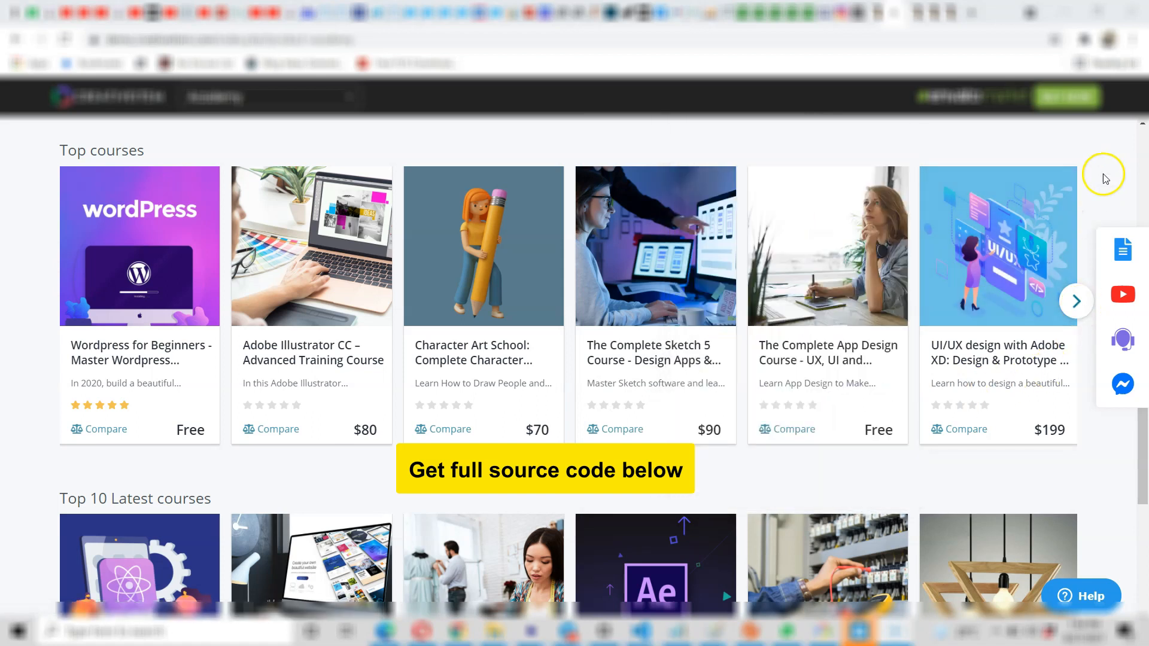
right_click(1103, 176)
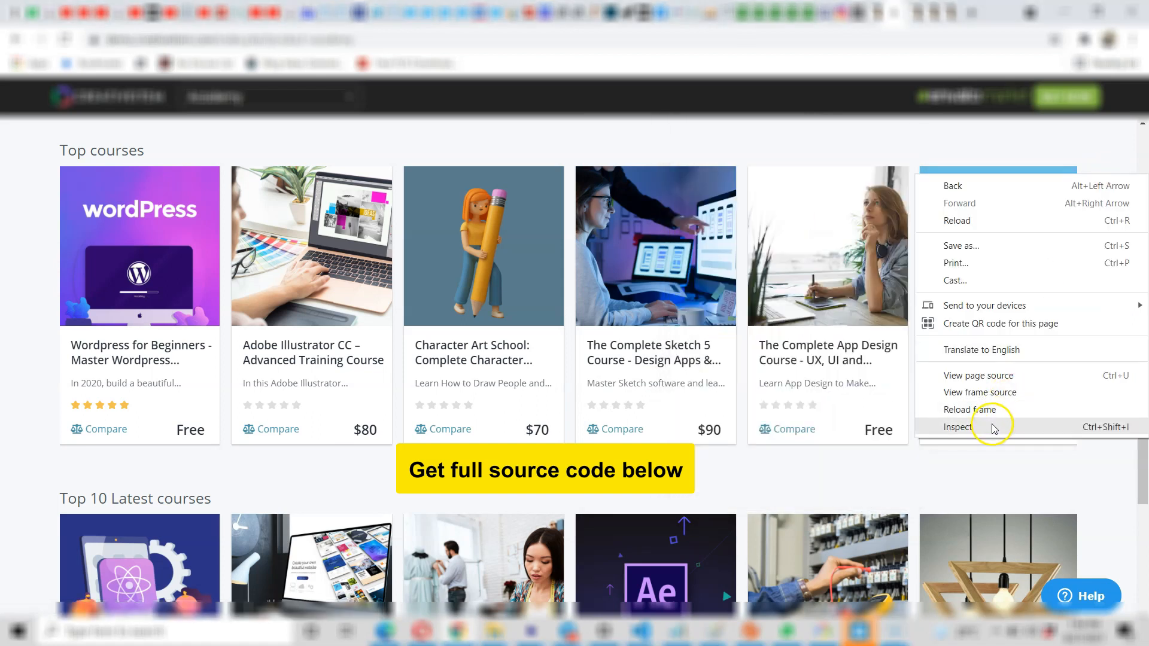
left_click(957, 426)
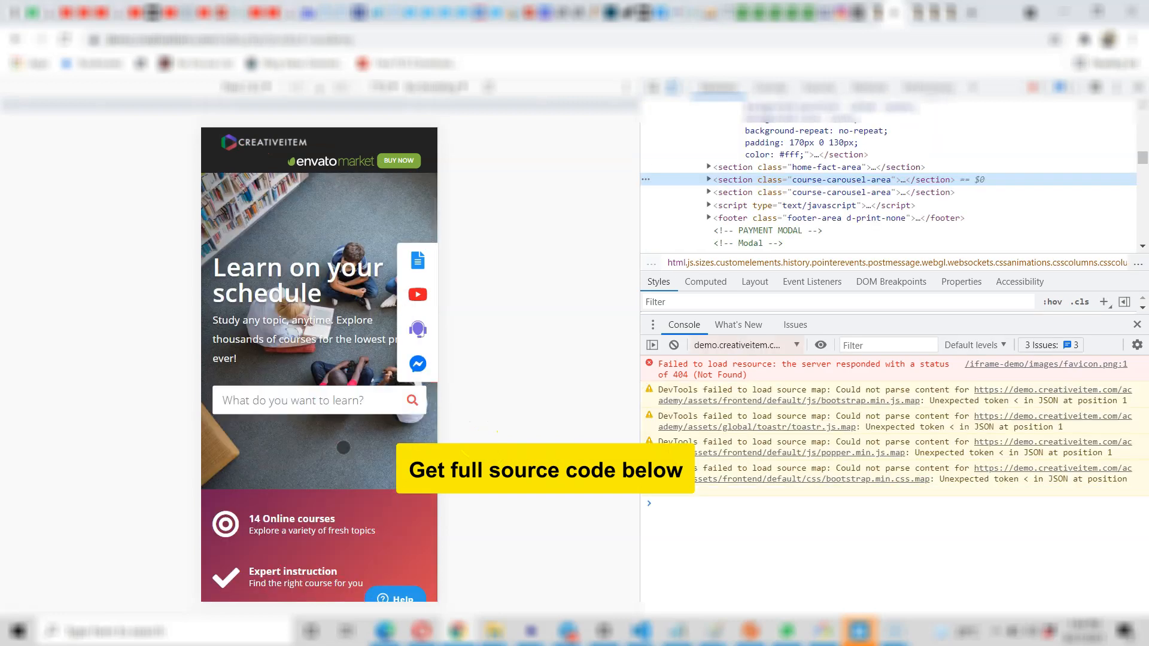
scroll("down", 3)
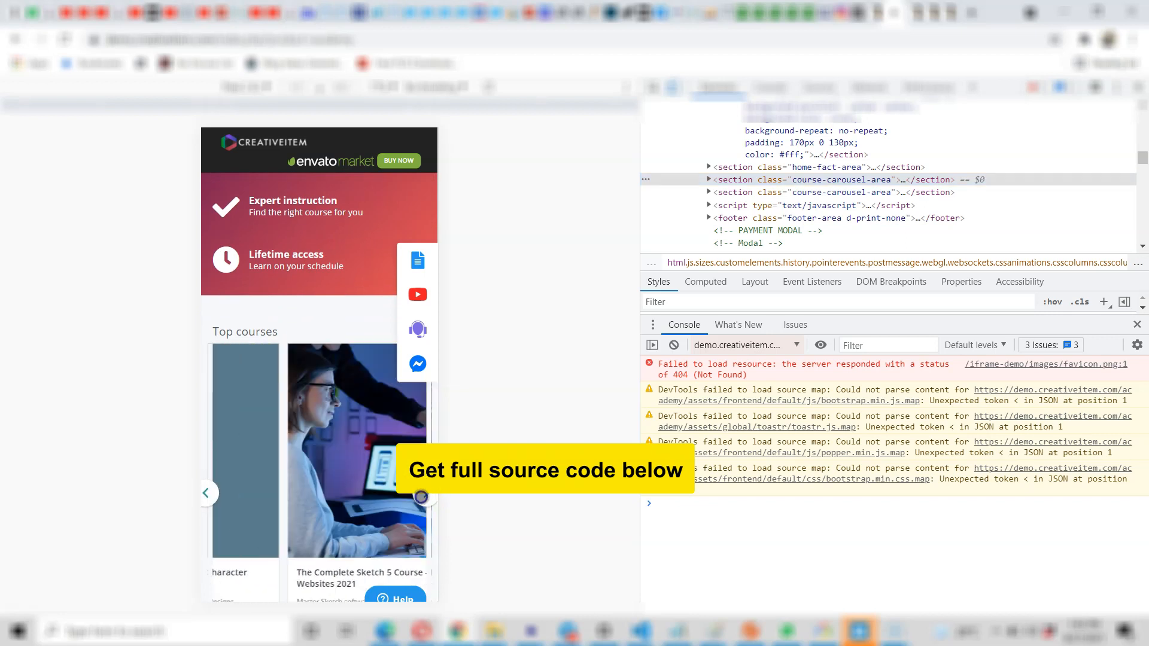
left_click(425, 495)
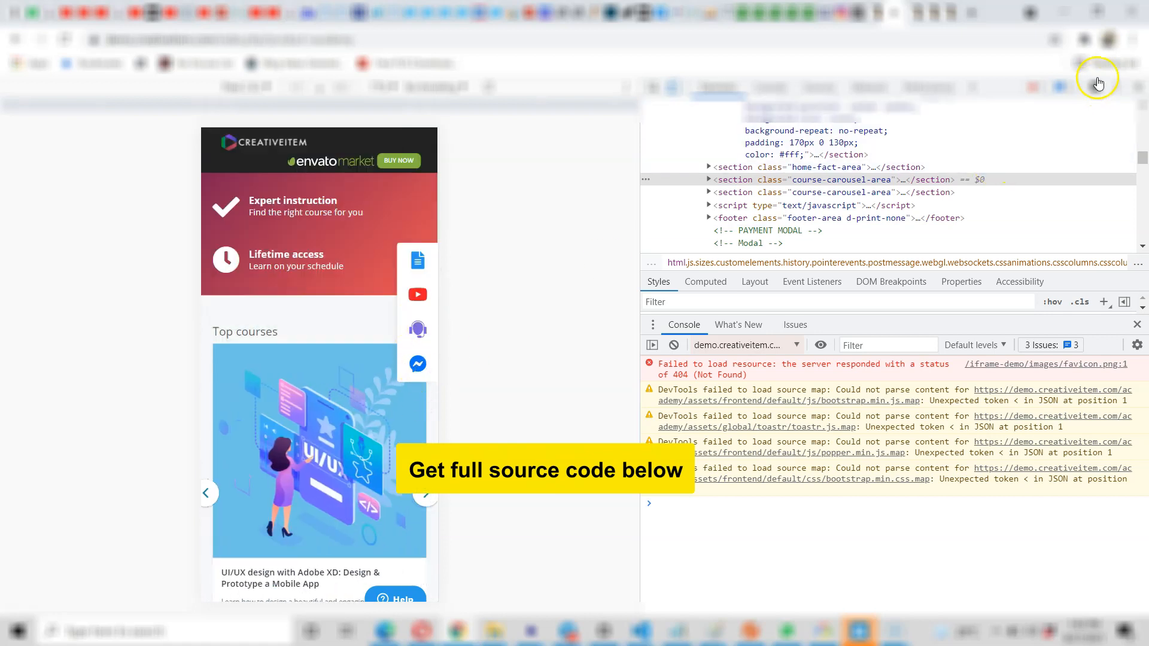
left_click(1097, 79)
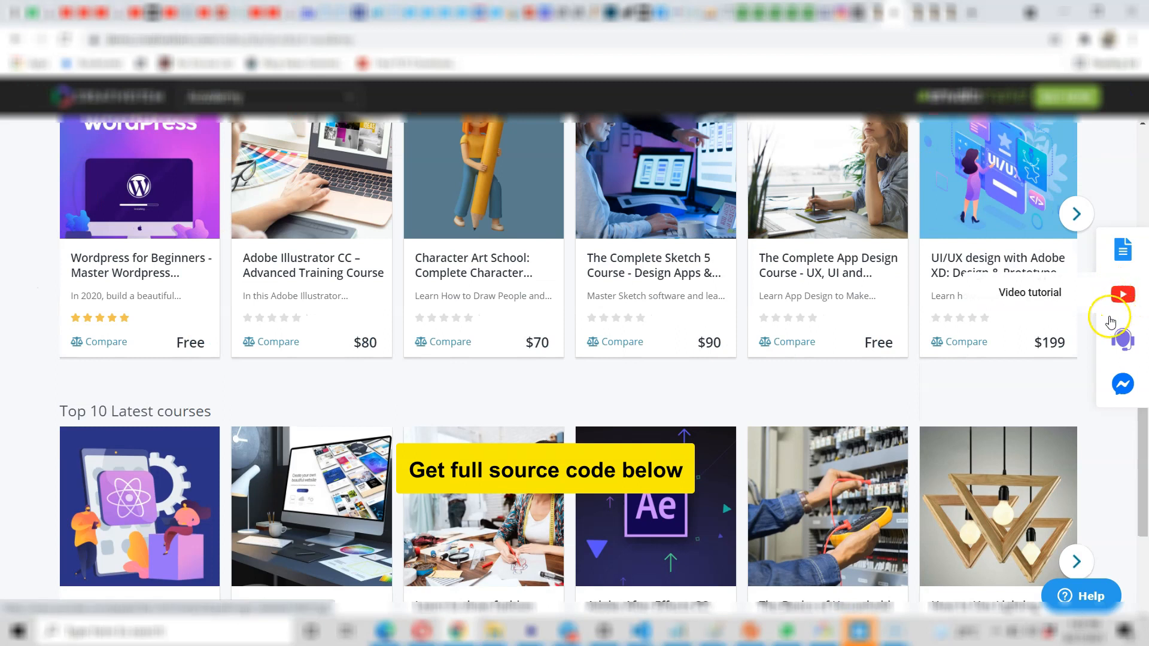
mouse_move(1121, 339)
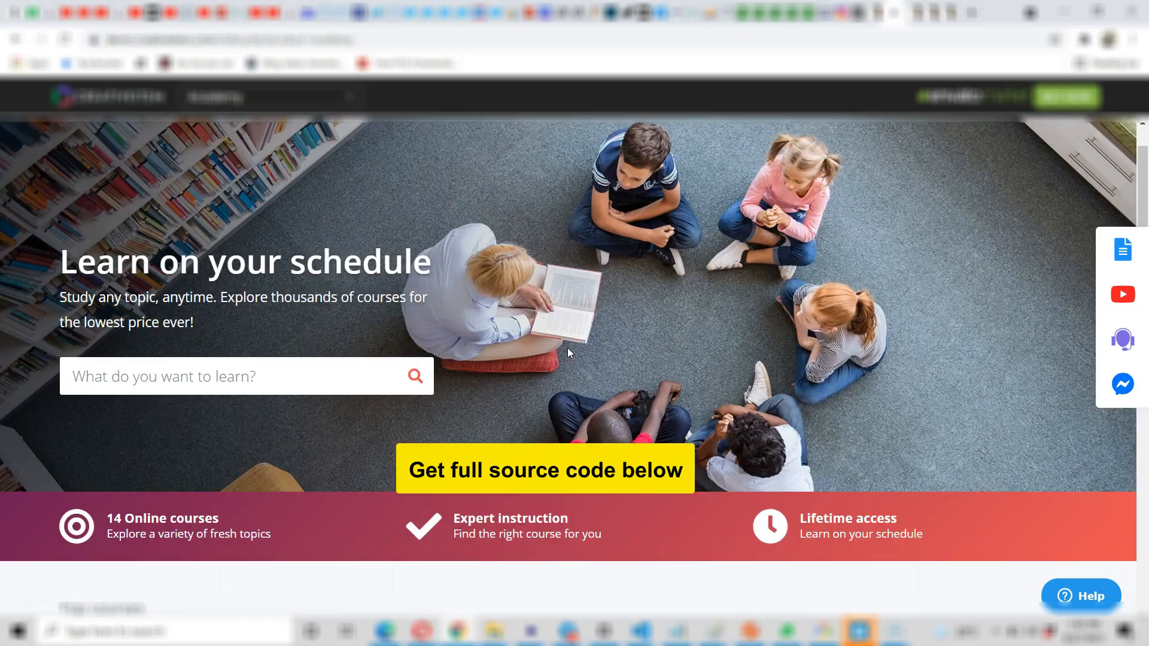
Step: Scroll down to the Top courses row and advance its carousel to show more courses
scroll("down", 3)
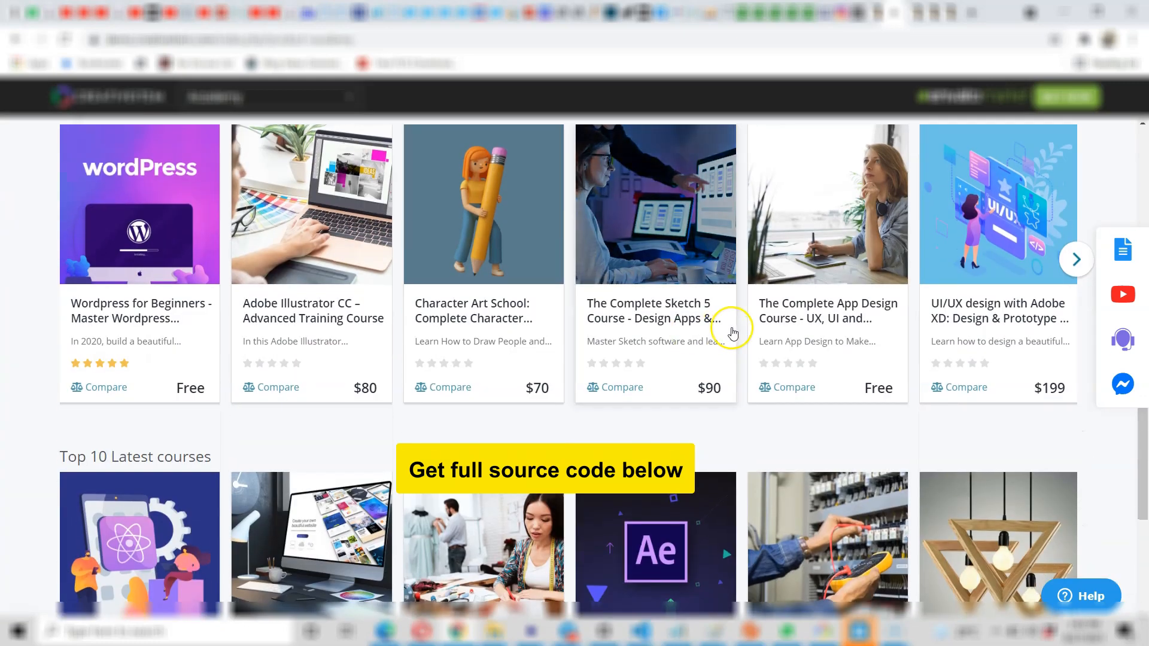
scroll("down", 3)
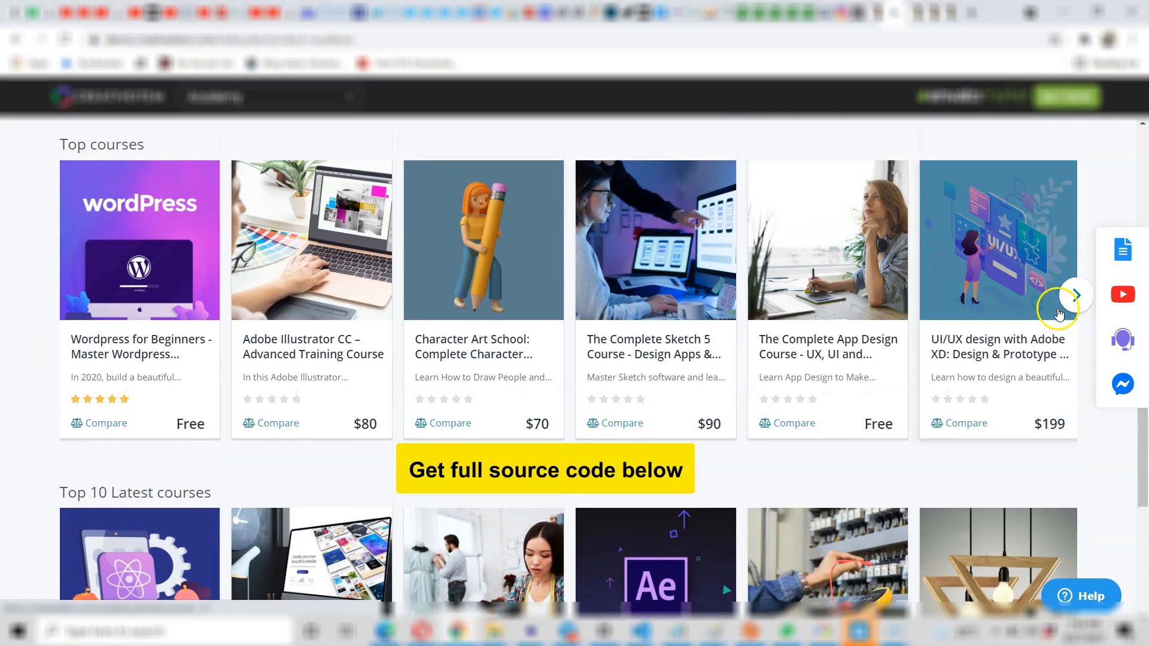
left_click(1075, 295)
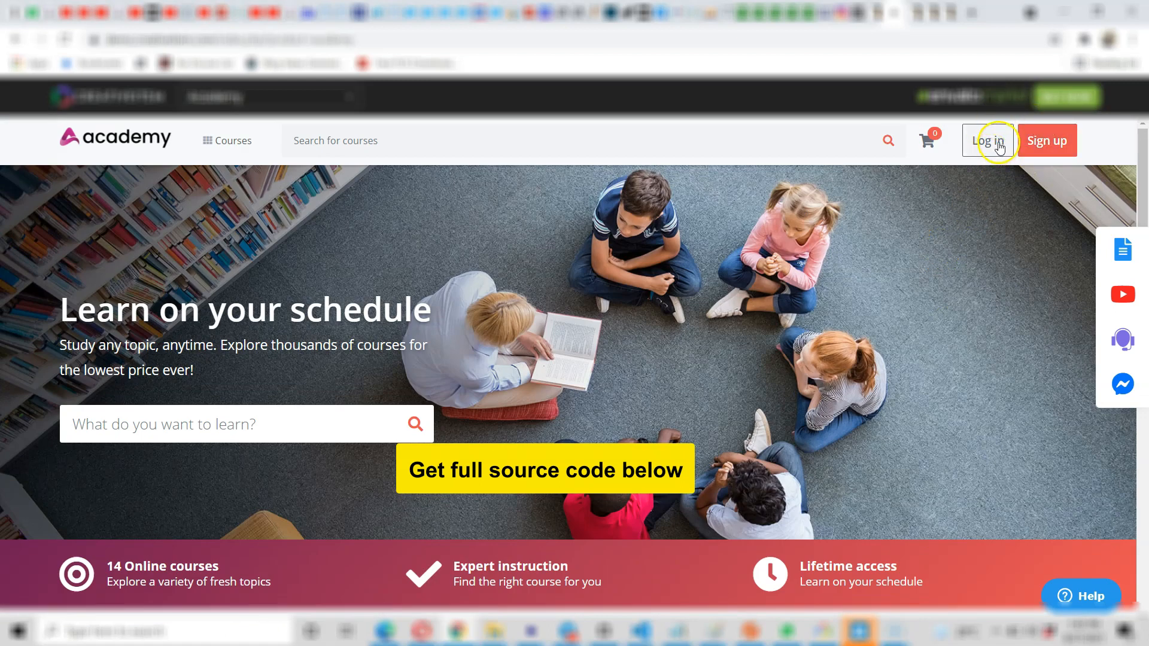
left_click(366, 140)
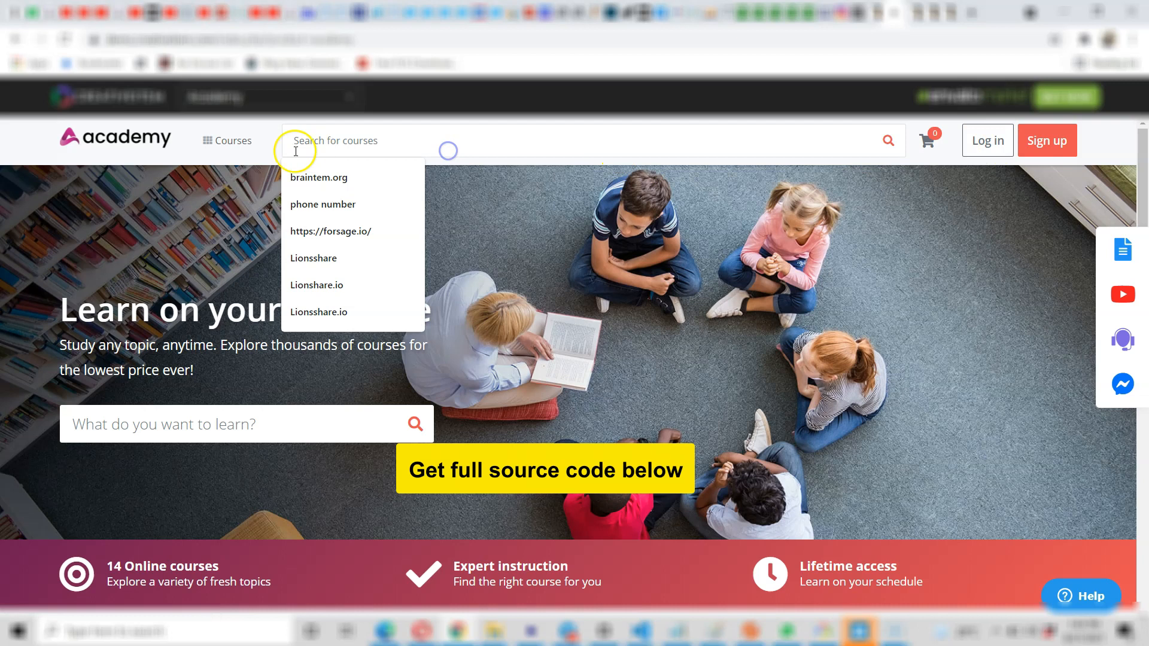
left_click(232, 140)
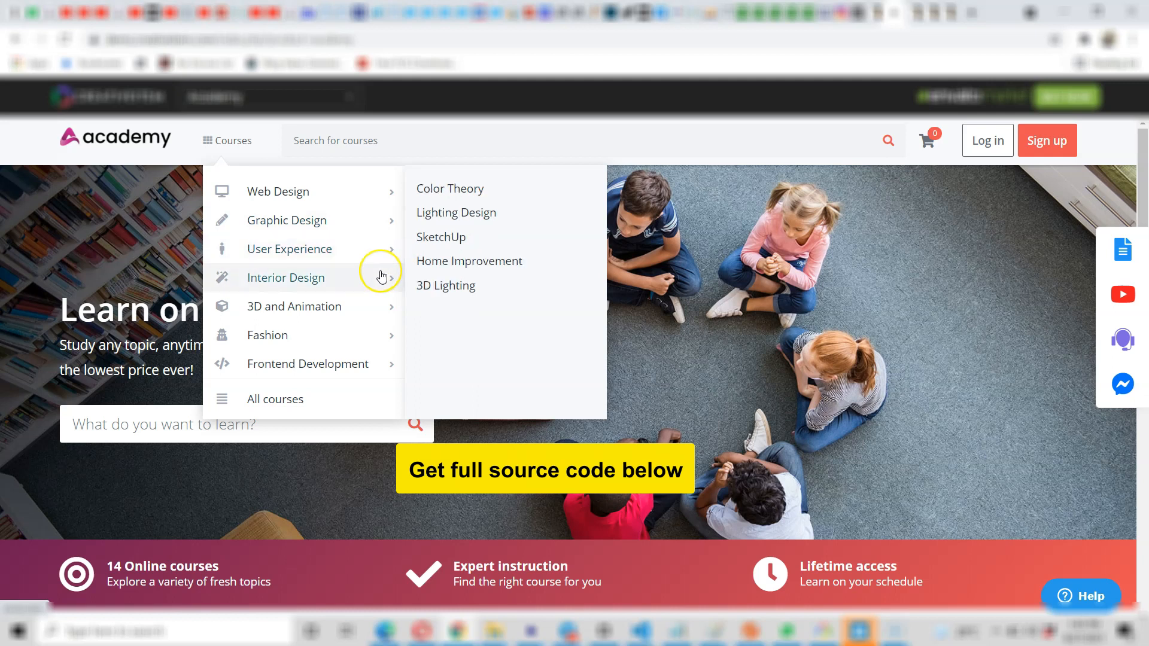
mouse_move(382, 301)
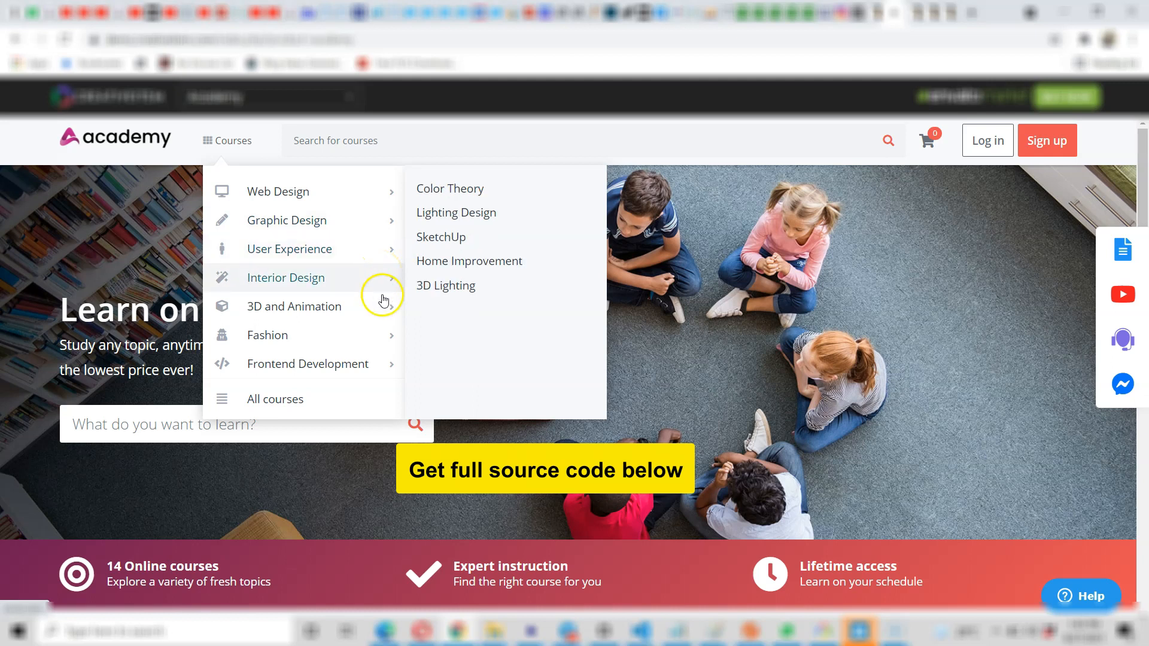
mouse_move(1047, 140)
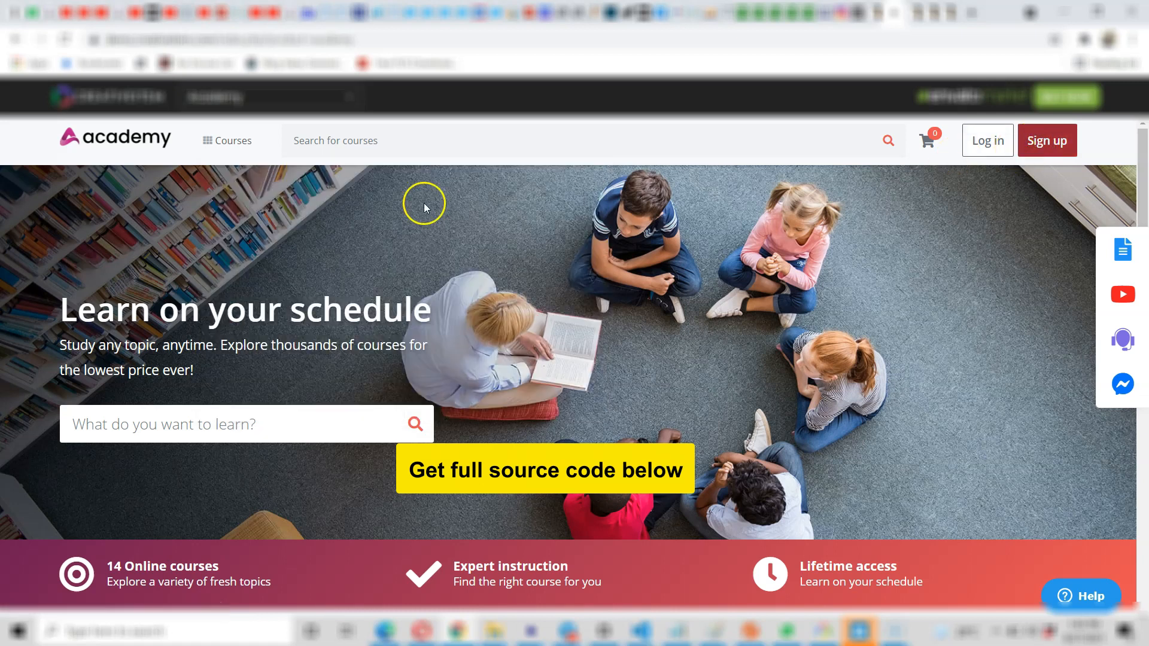
Step: Open the Sign up registration form and scroll through its fields
left_click(1047, 140)
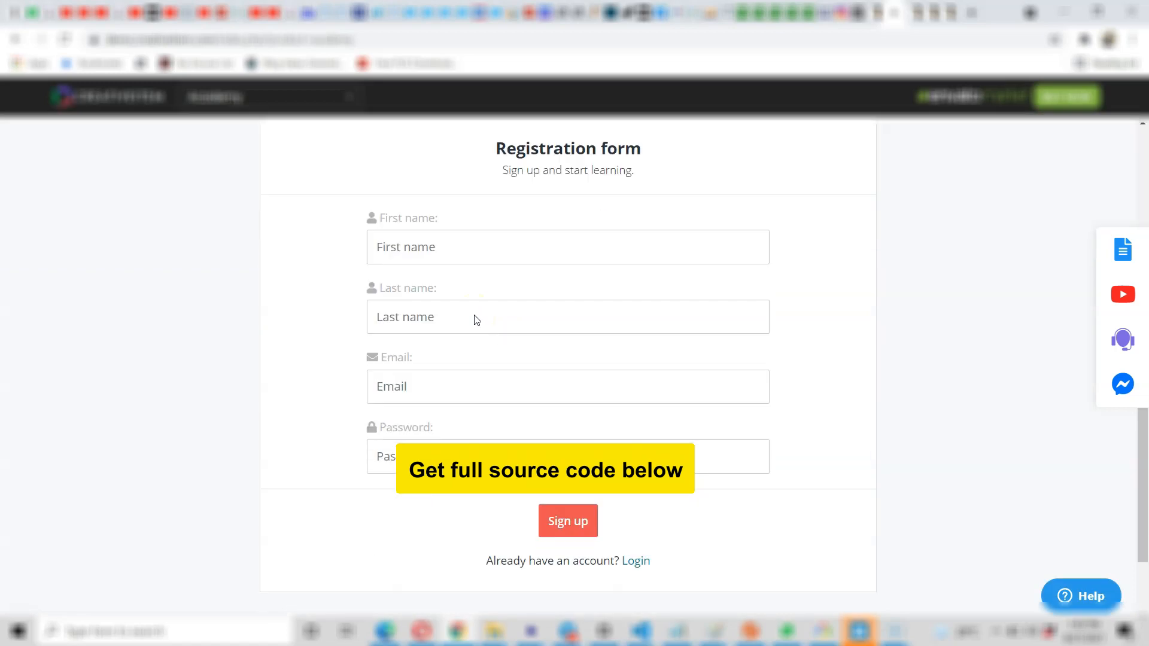
scroll("down", 3)
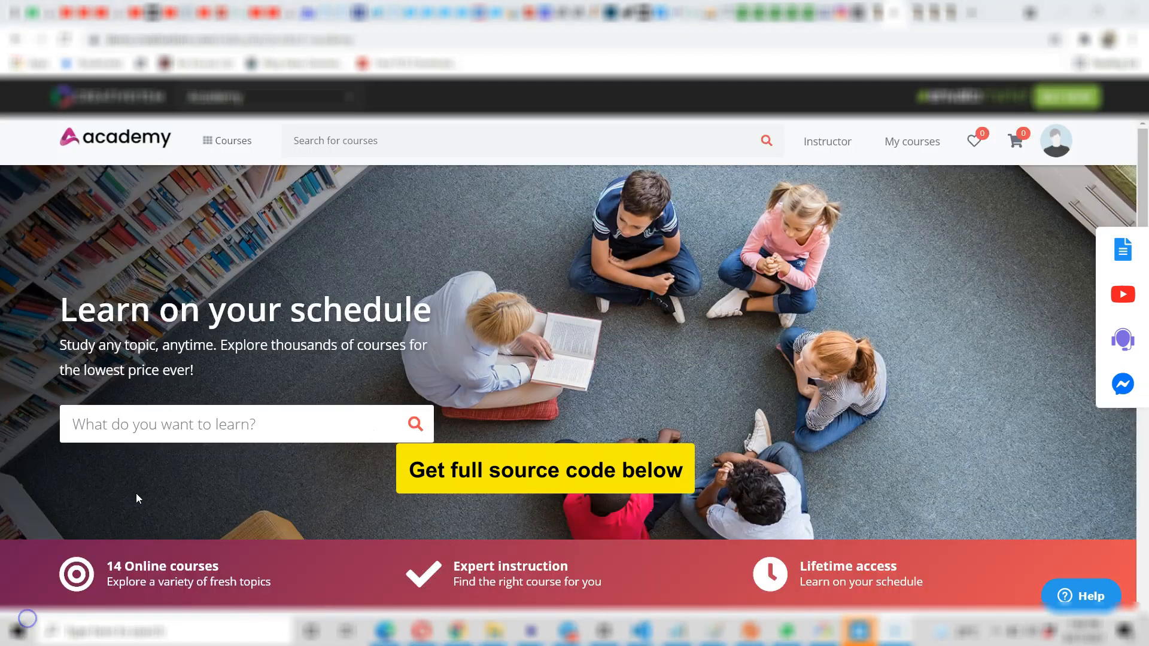
scroll("down", 3)
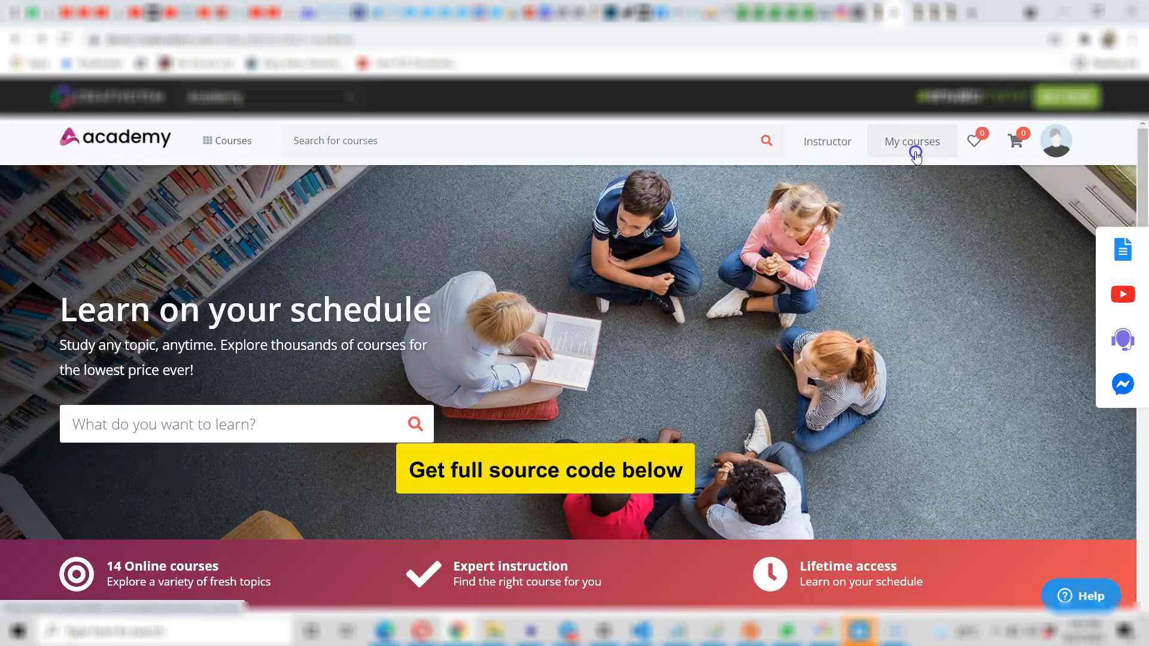
Step: View the empty My courses and wishlist pages, then return to the homepage
left_click(913, 141)
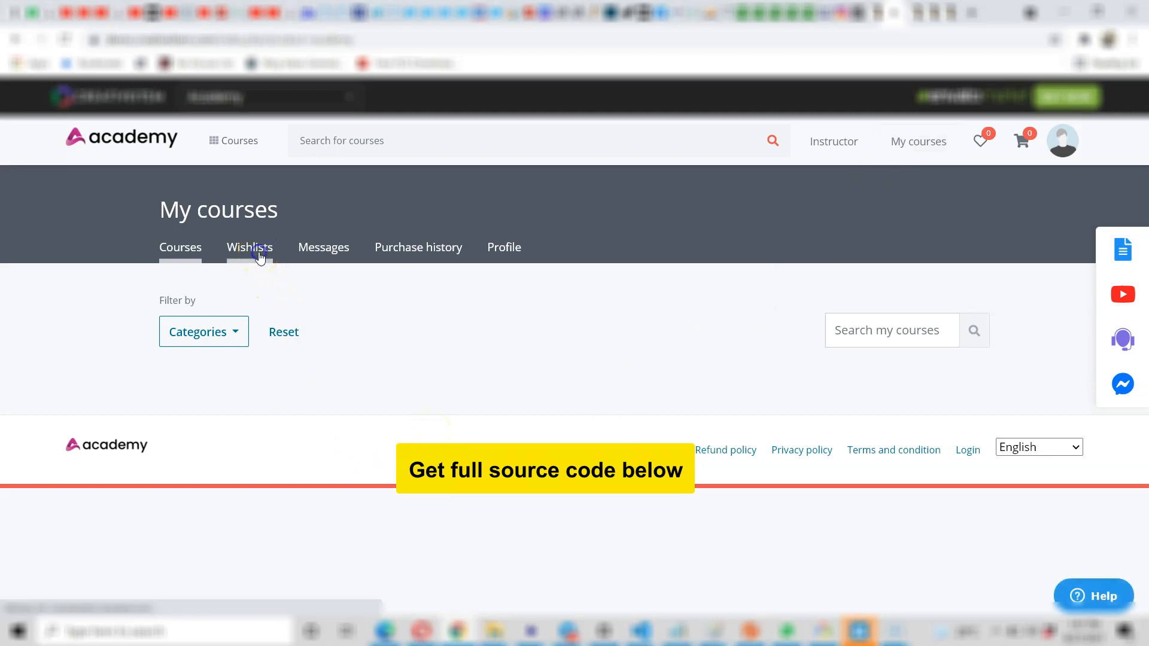
left_click(249, 247)
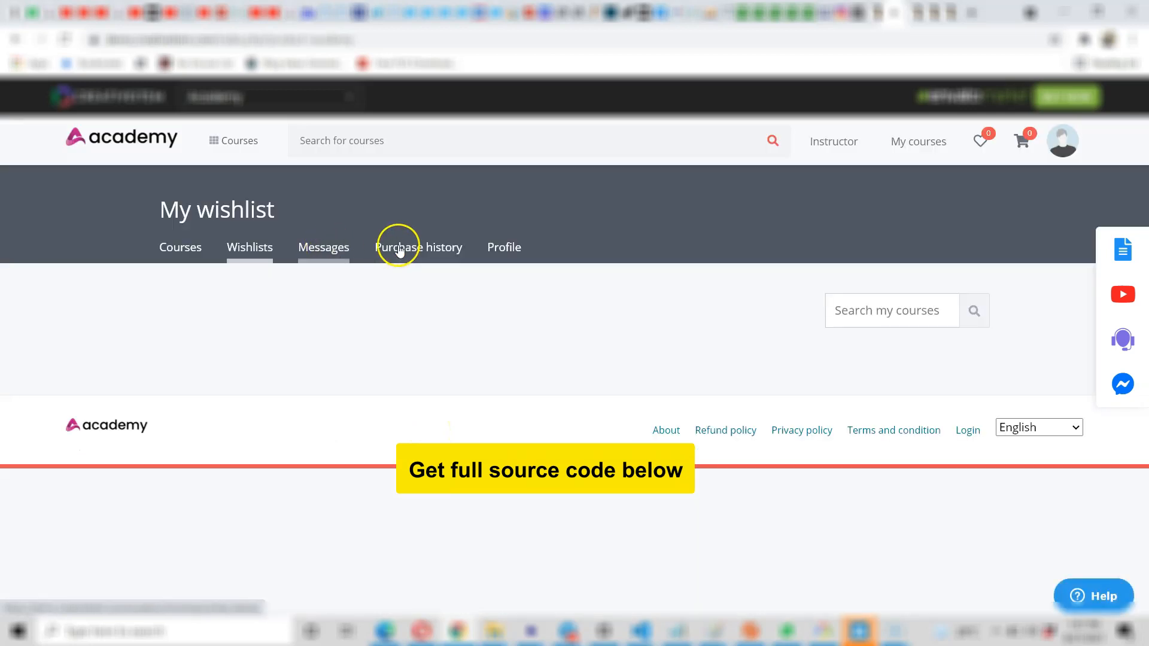
mouse_move(544, 270)
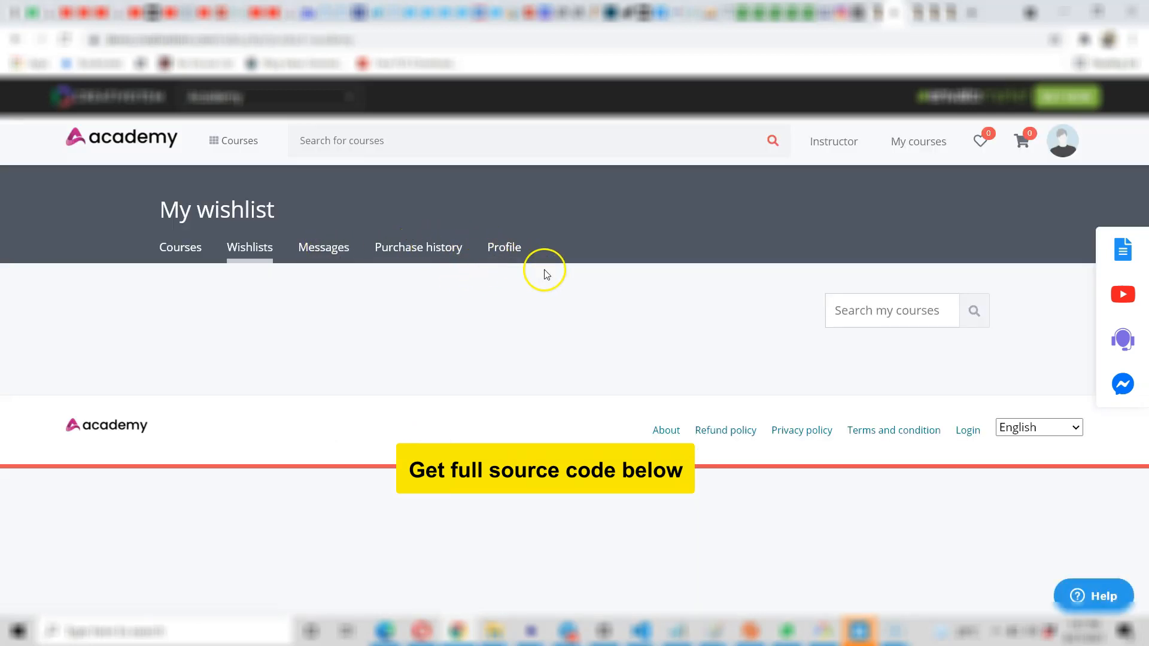
mouse_move(243, 233)
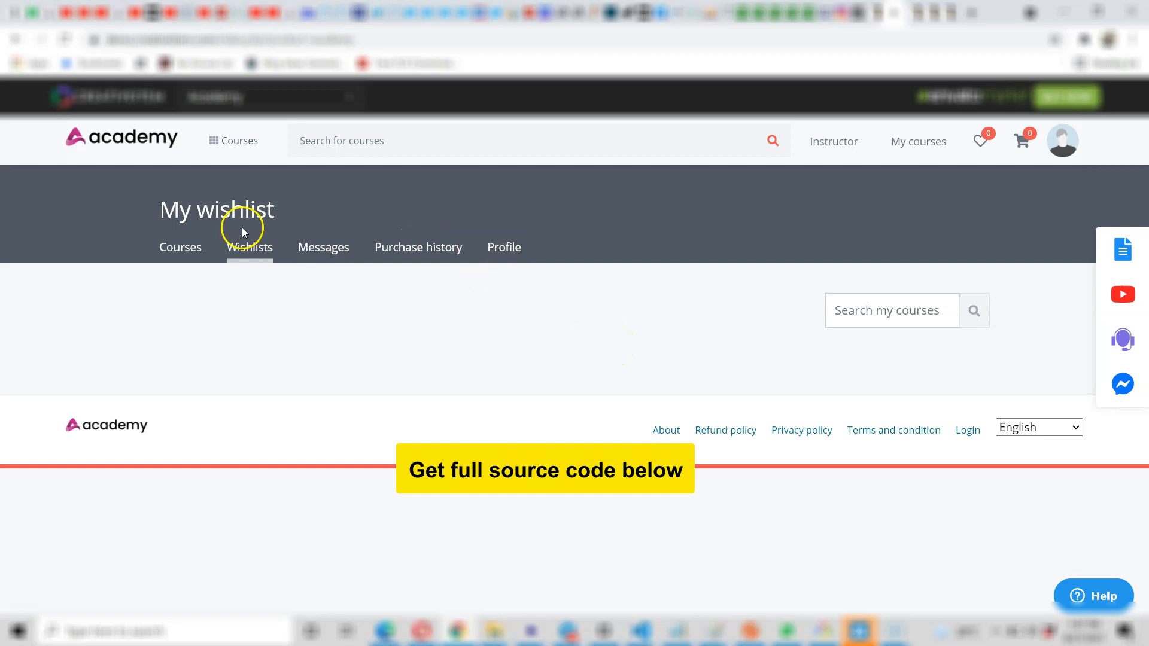
mouse_move(149, 150)
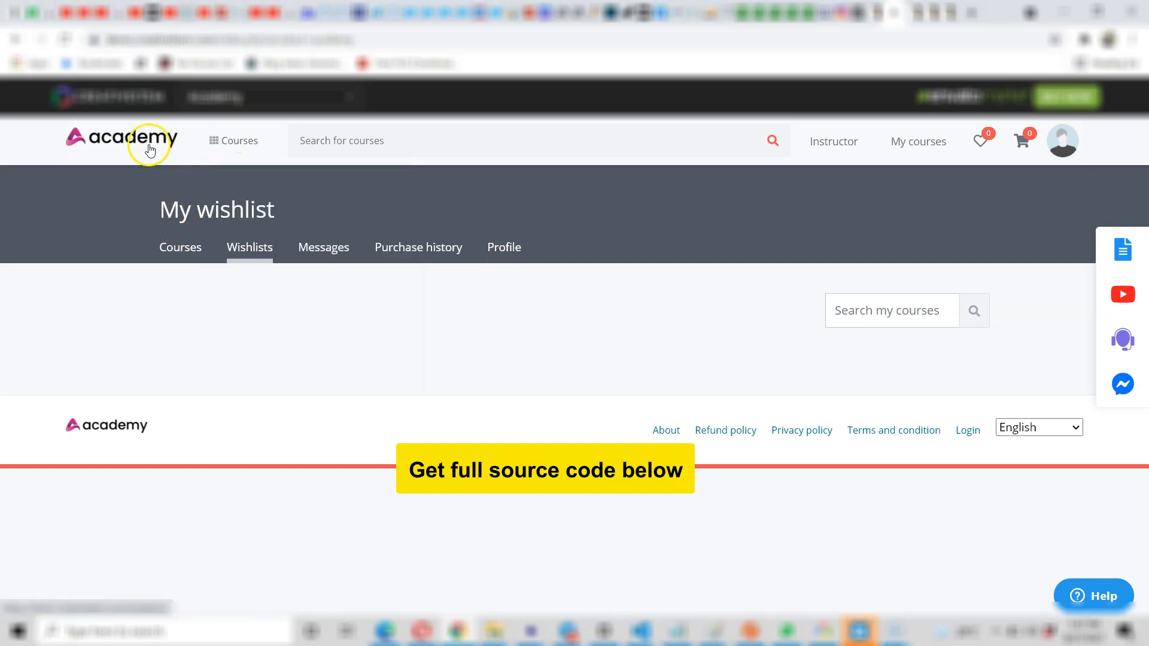
mouse_move(136, 265)
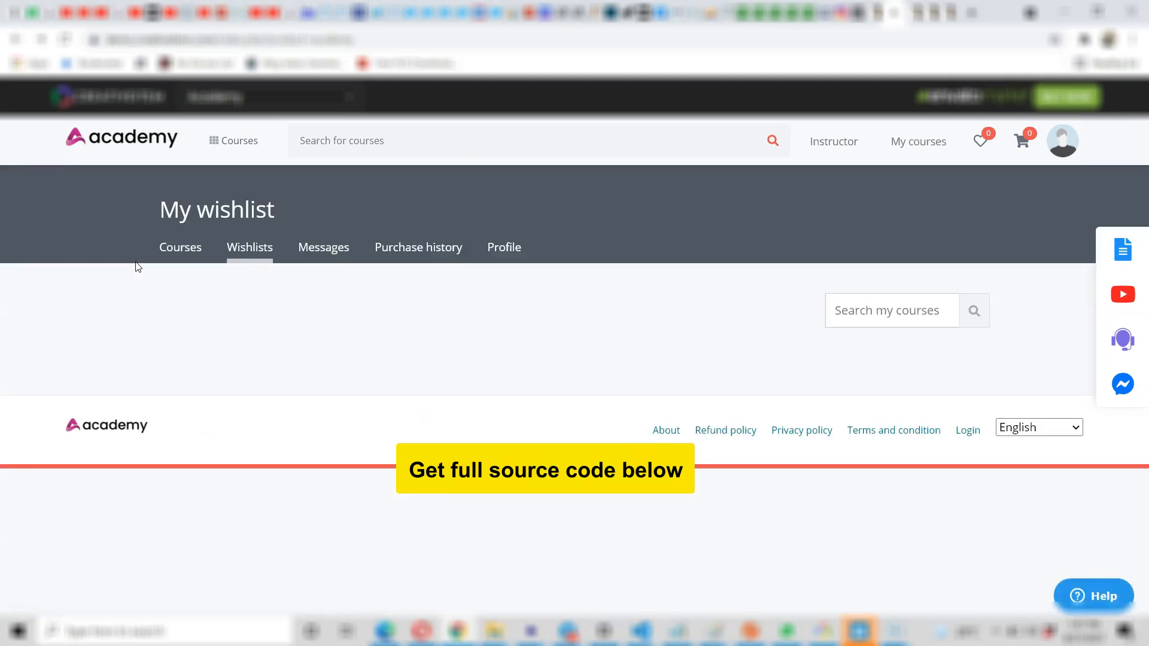
left_click(180, 247)
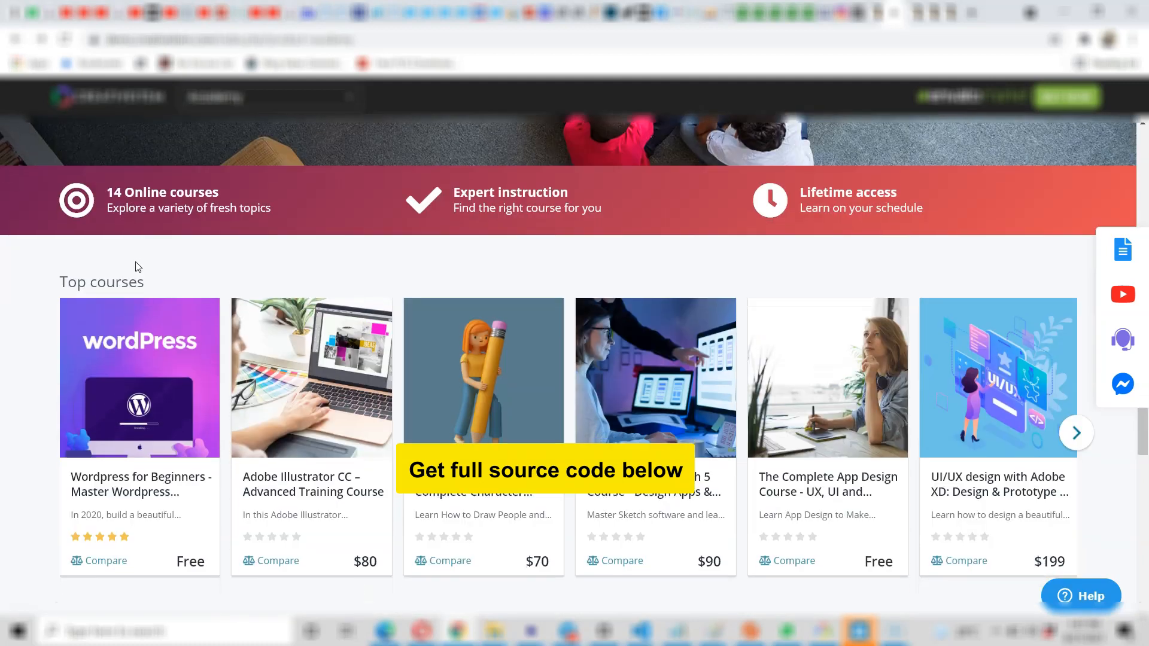
Step: Browse the fashion Illustrator course details and reviews, then Buy now for $20
scroll("down", 3)
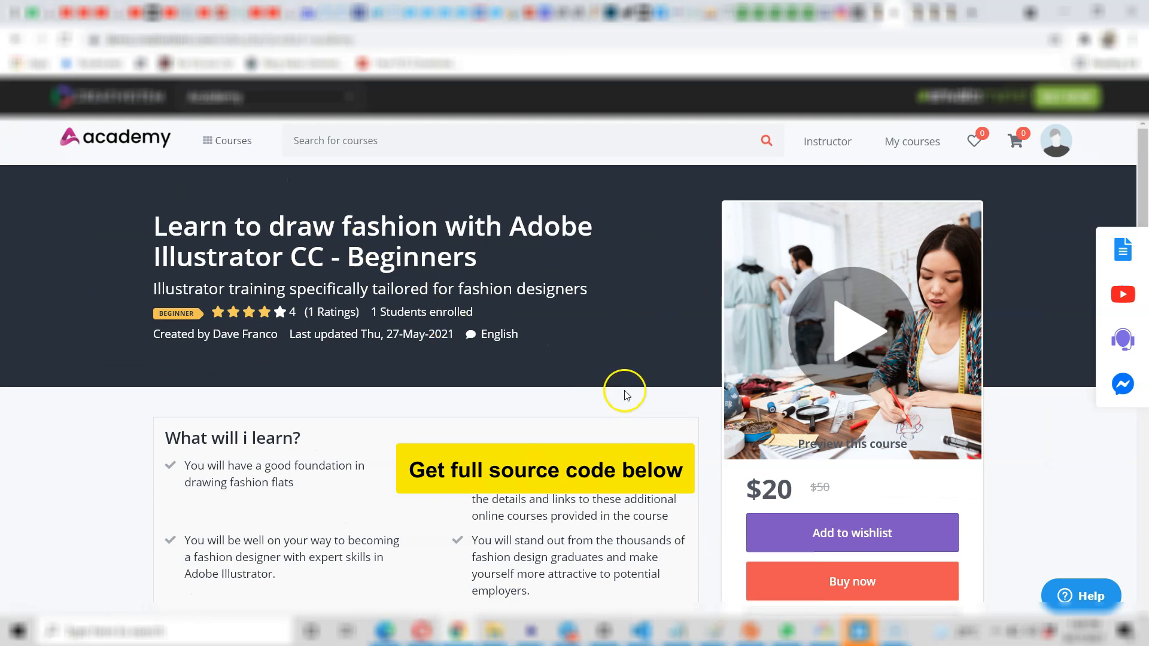
scroll("down", 3)
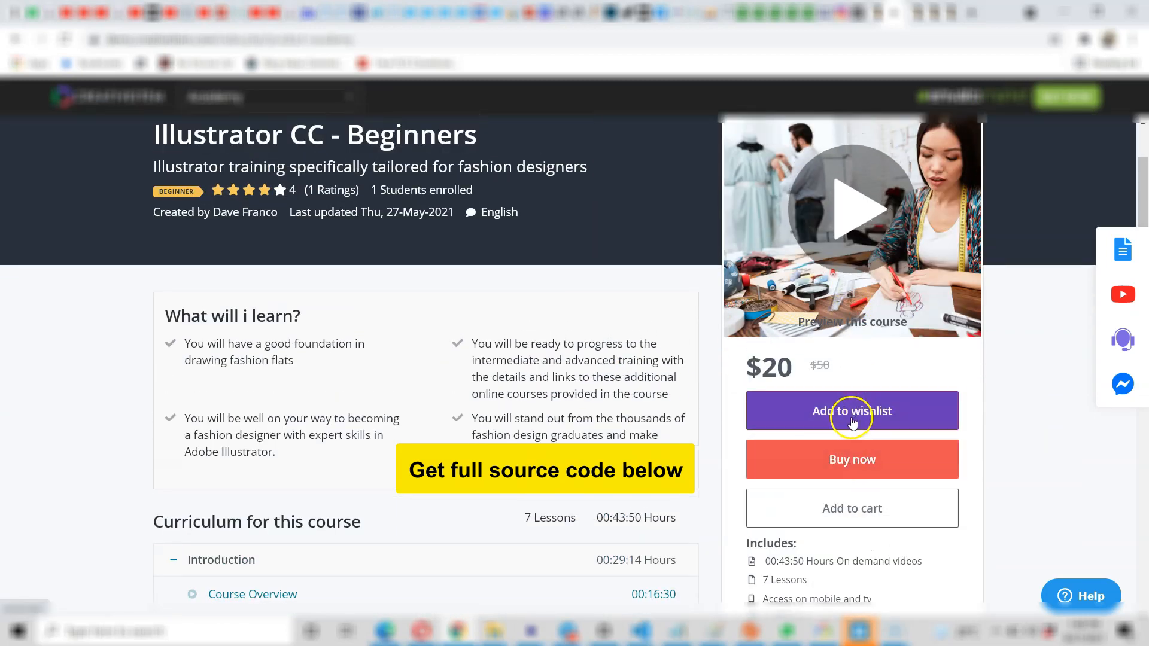
scroll("down", 3)
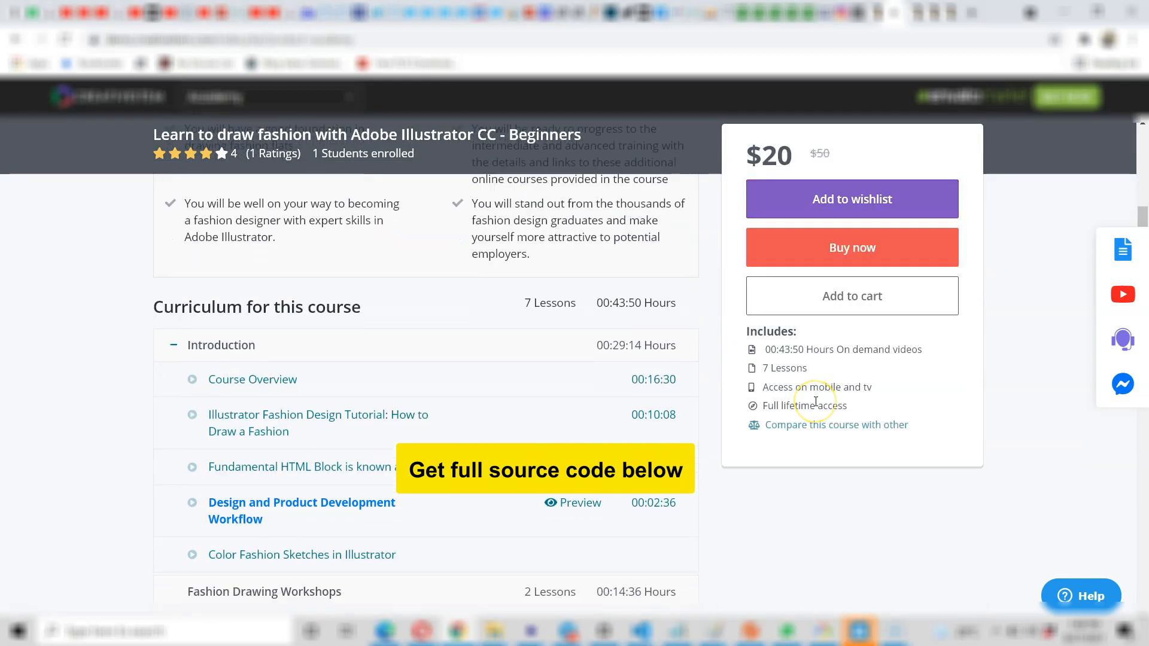
scroll("down", 3)
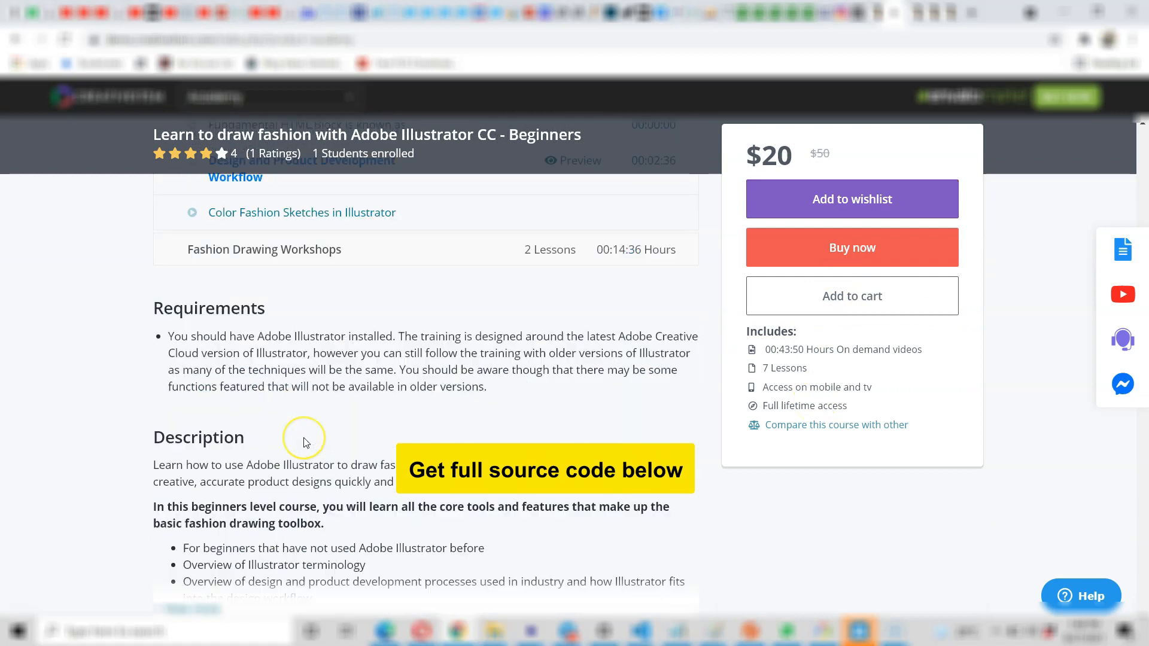
scroll("down", 3)
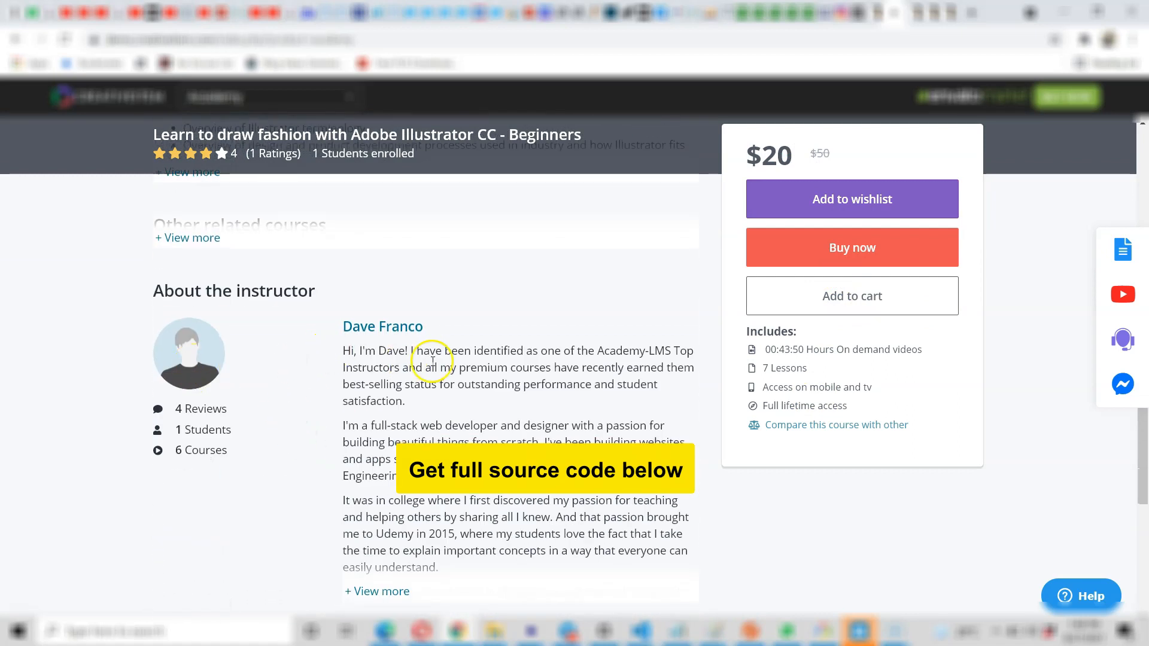
scroll("down", 3)
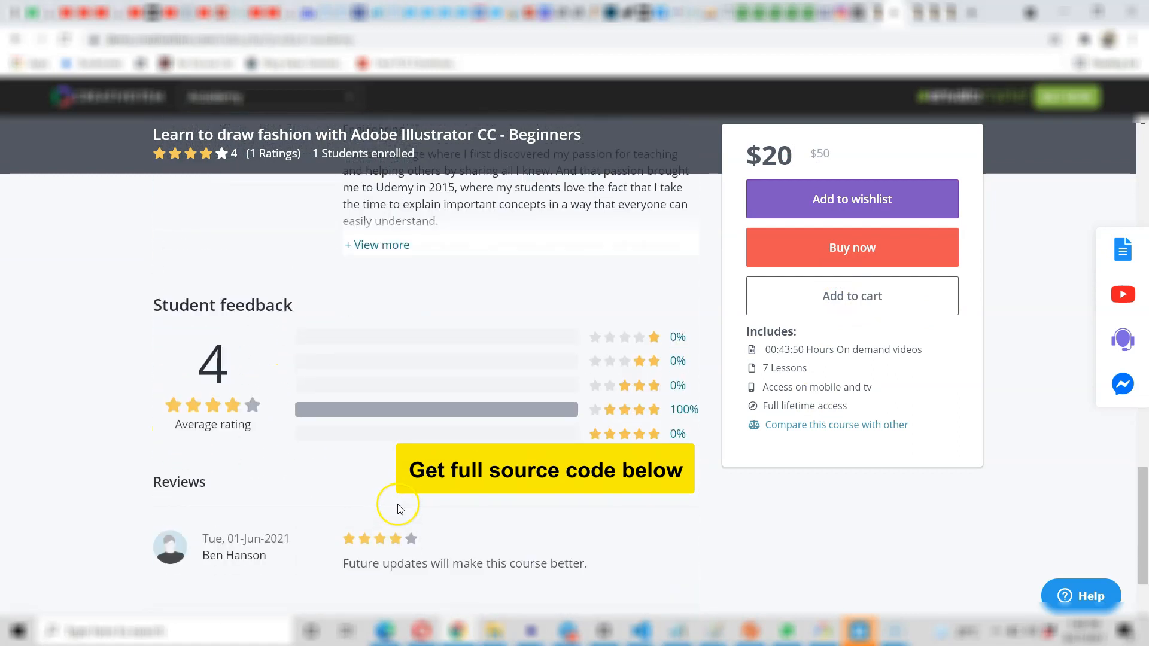
scroll("down", 3)
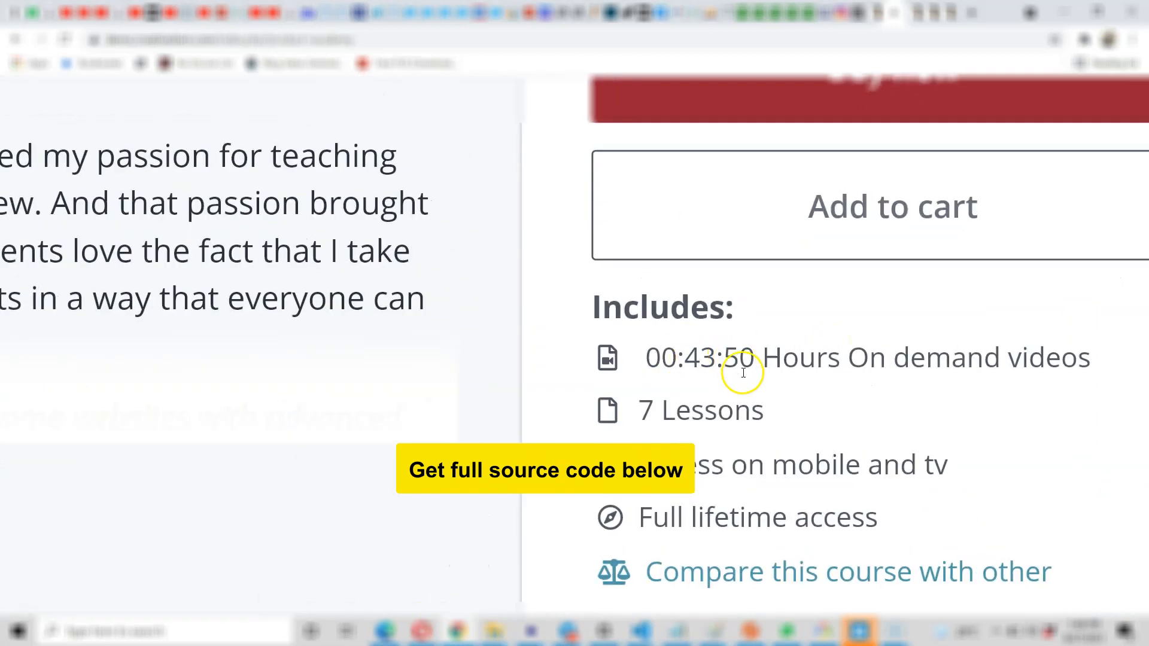
left_click(892, 205)
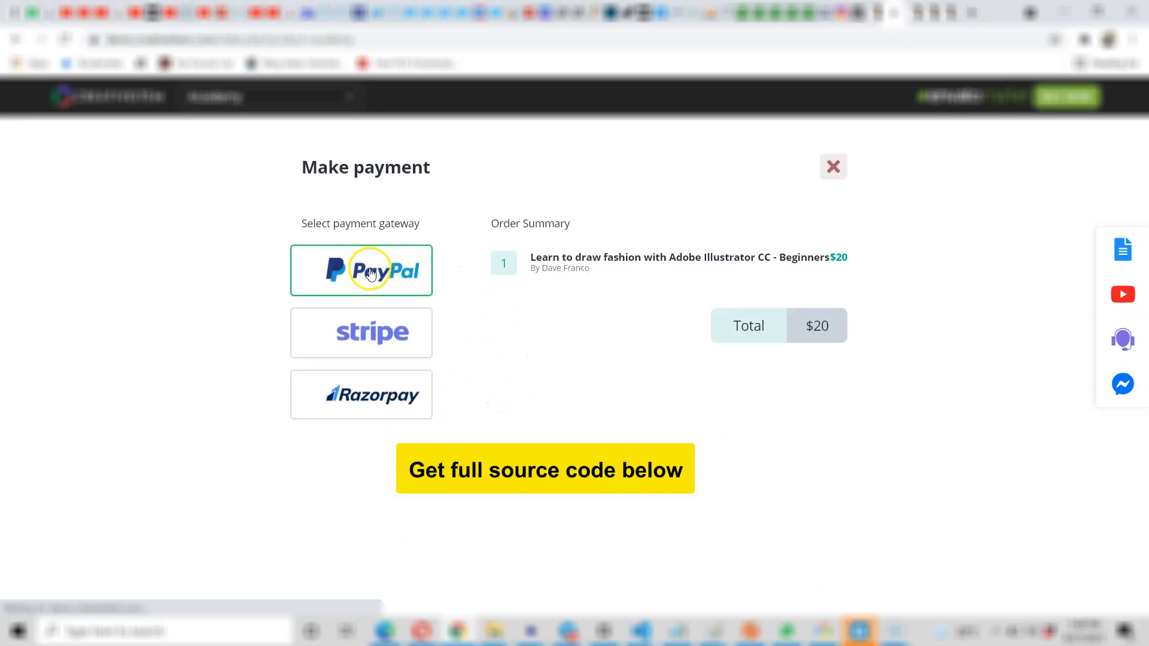
Step: Launch the $20 PayPal payment, then go back and choose Stripe instead
left_click(360, 394)
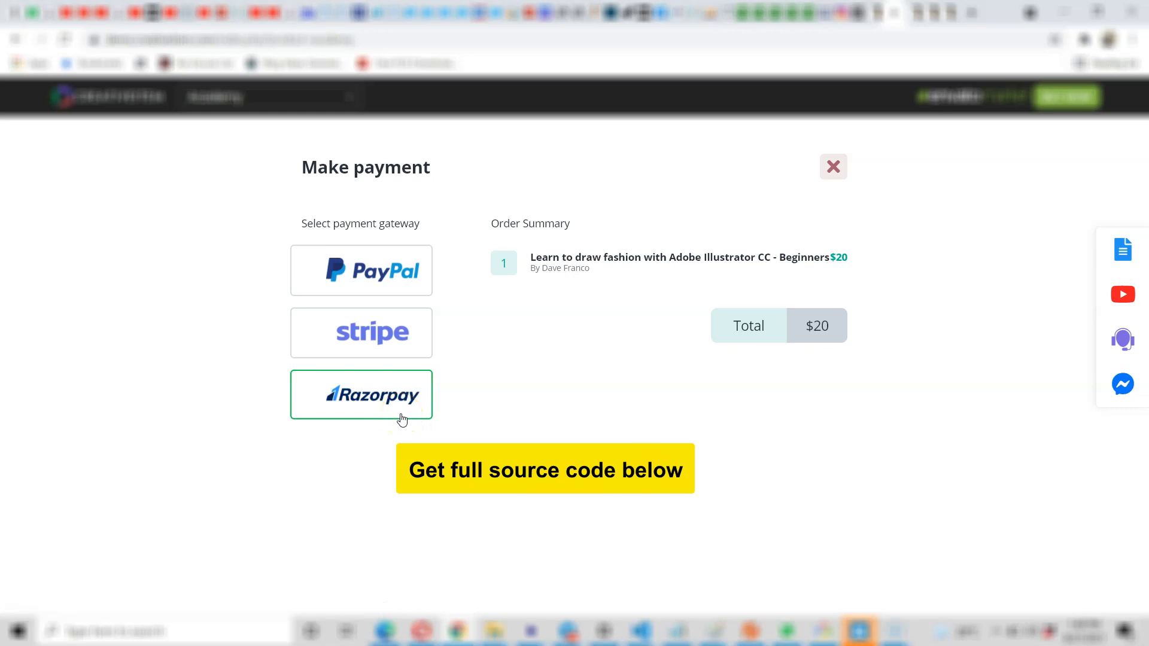
left_click(361, 270)
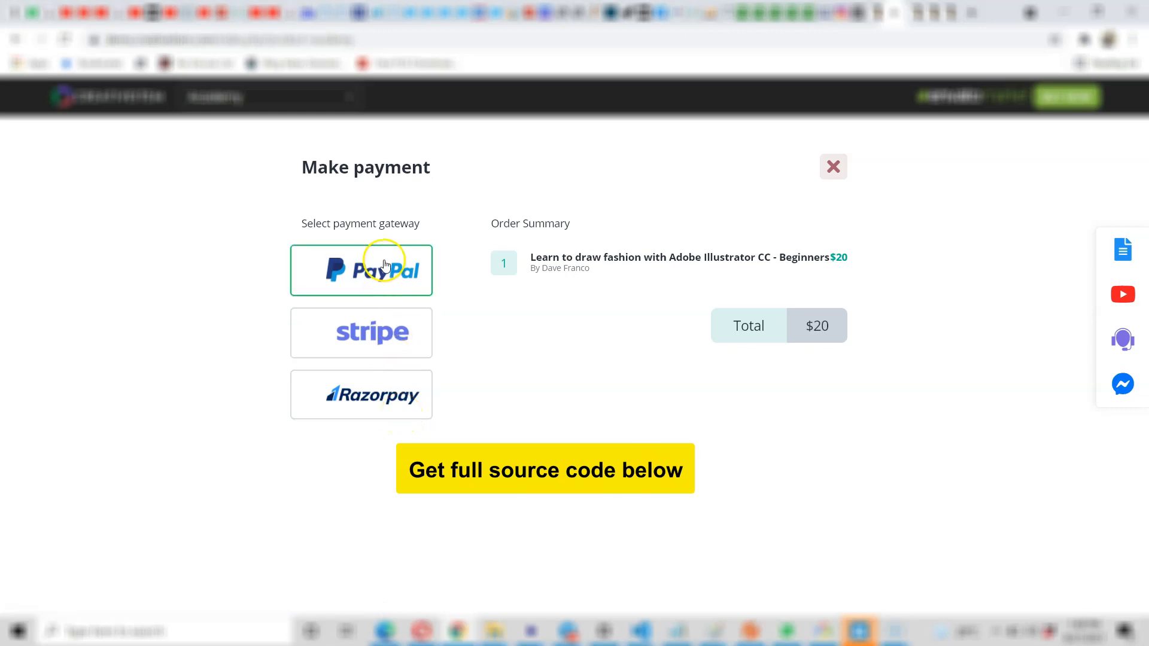
left_click(361, 270)
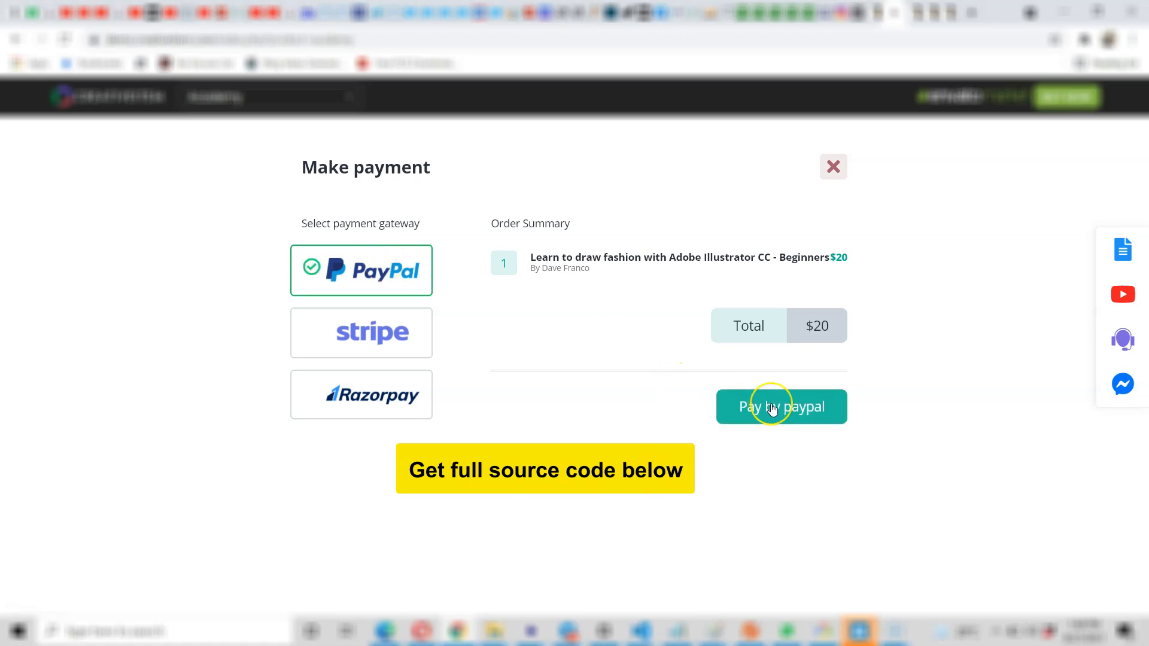
mouse_move(545, 364)
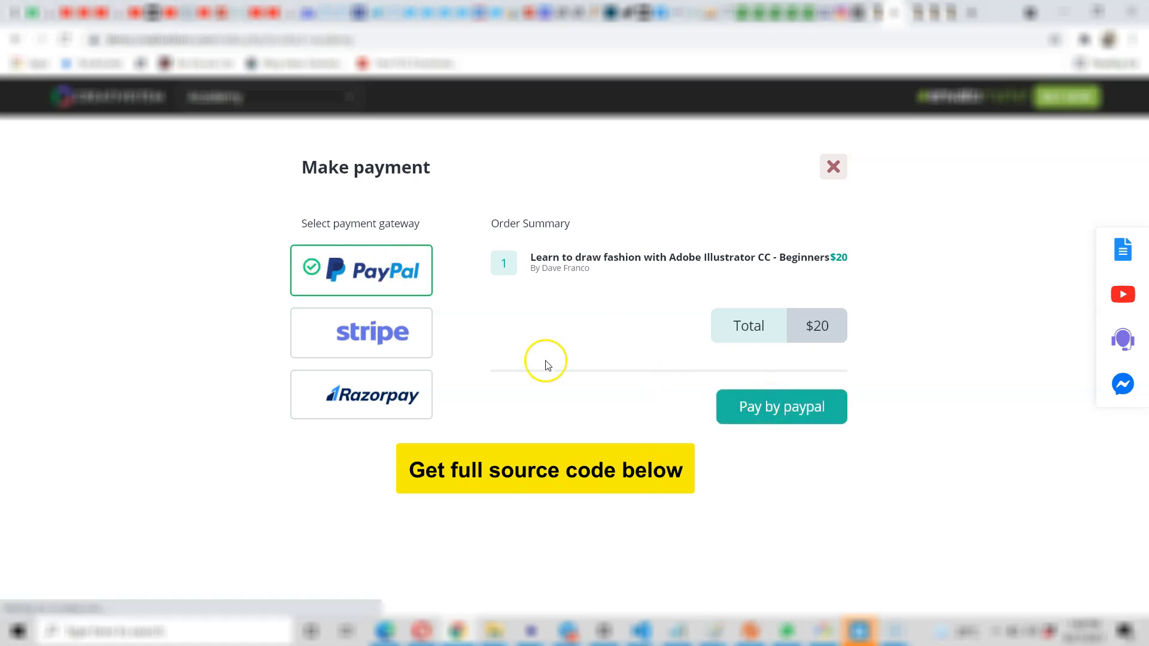
left_click(781, 407)
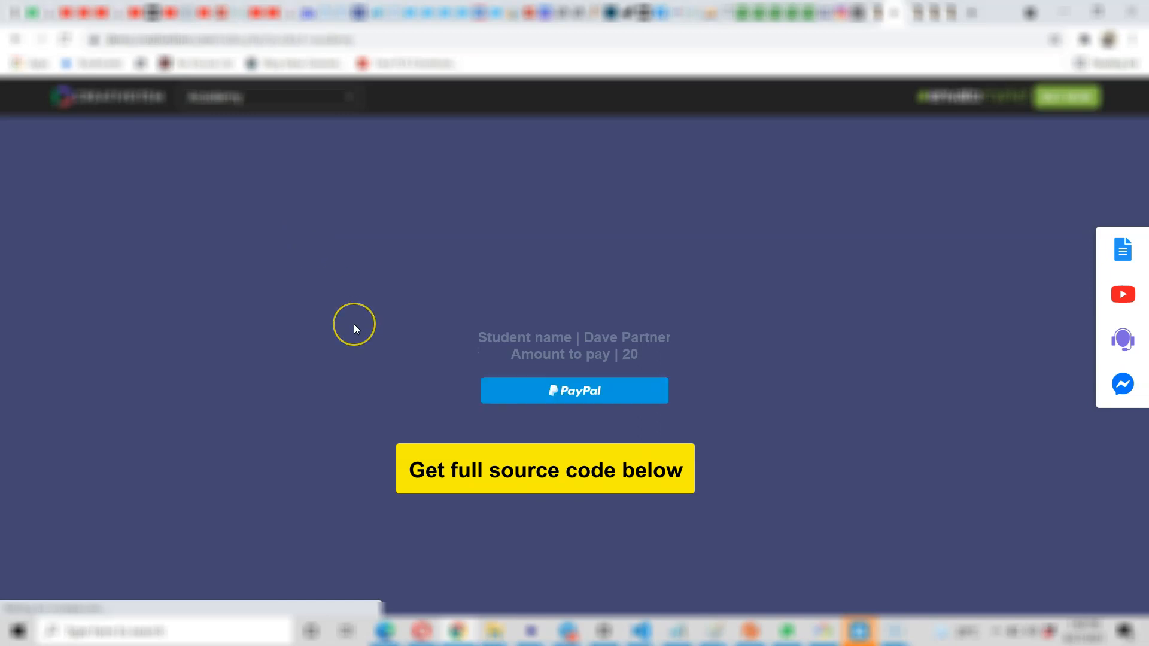
mouse_move(603, 360)
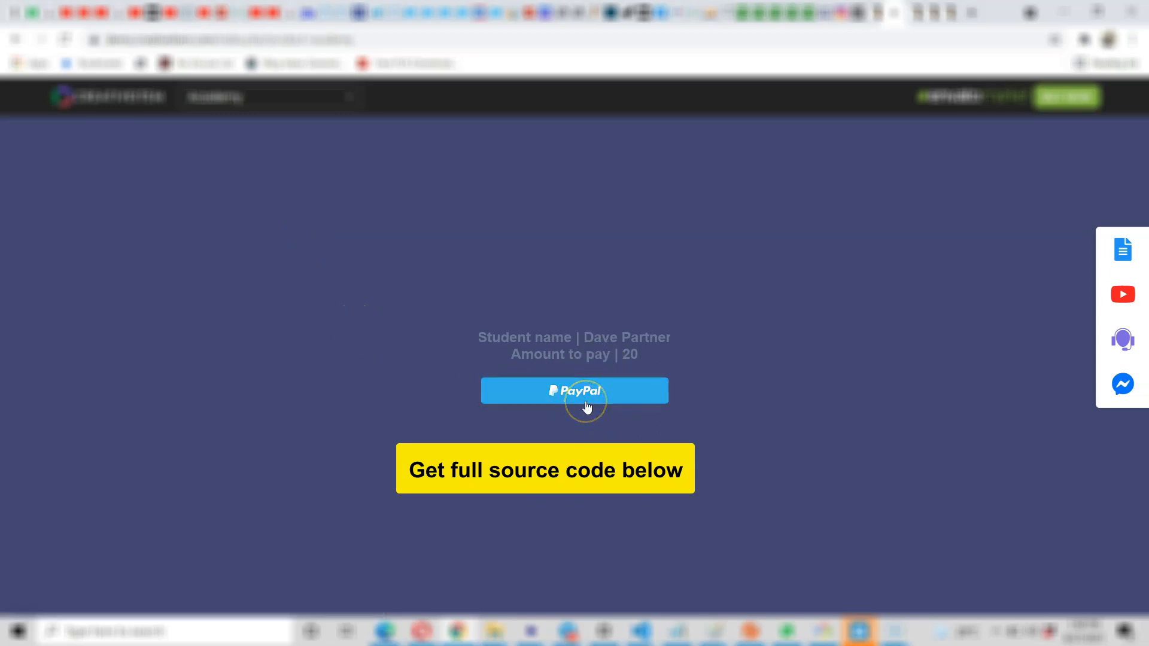
left_click(574, 391)
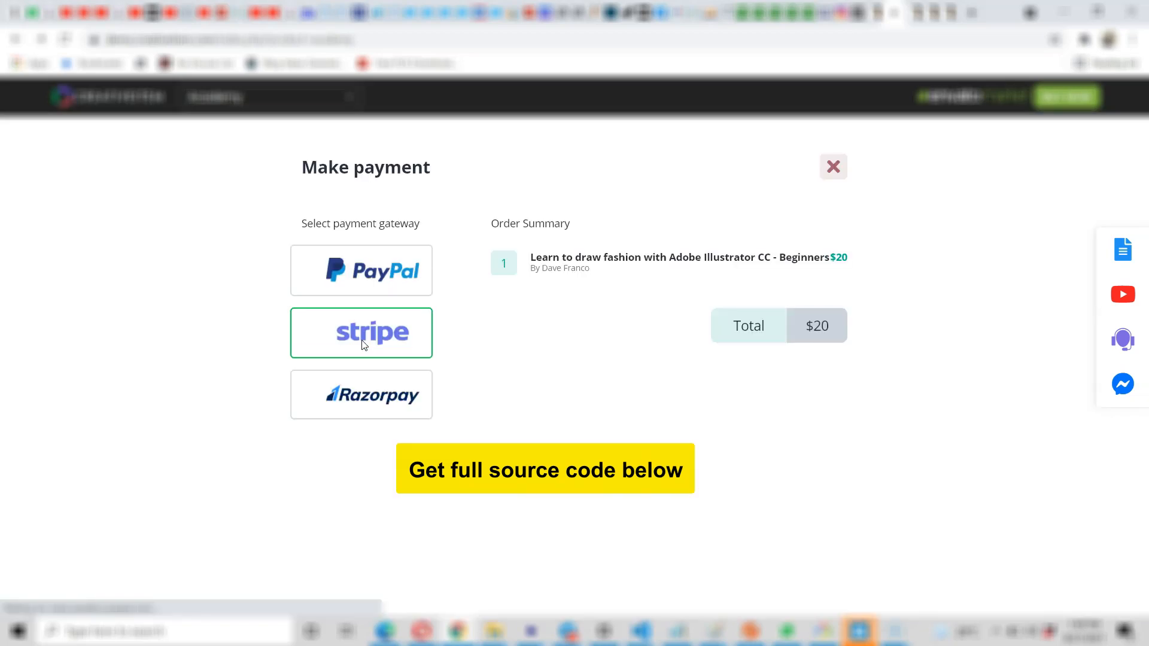
left_click(832, 166)
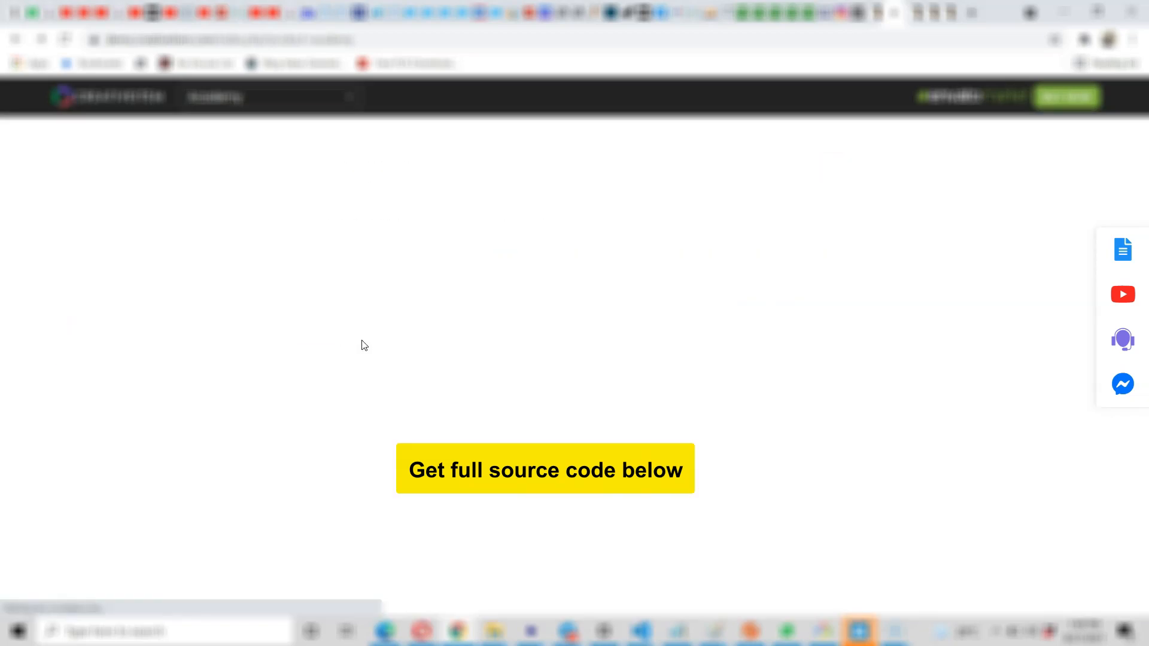
Step: Scroll past the banner to the priced Top courses and Top 10 Latest courses rows
scroll("down", 3)
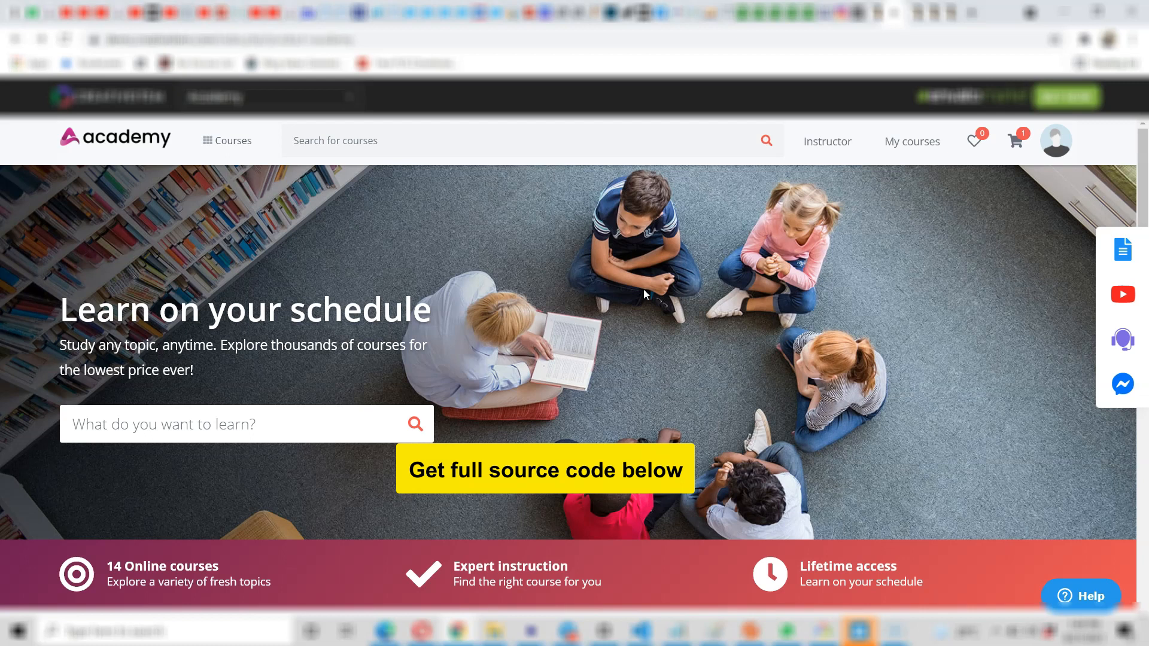
scroll("down", 3)
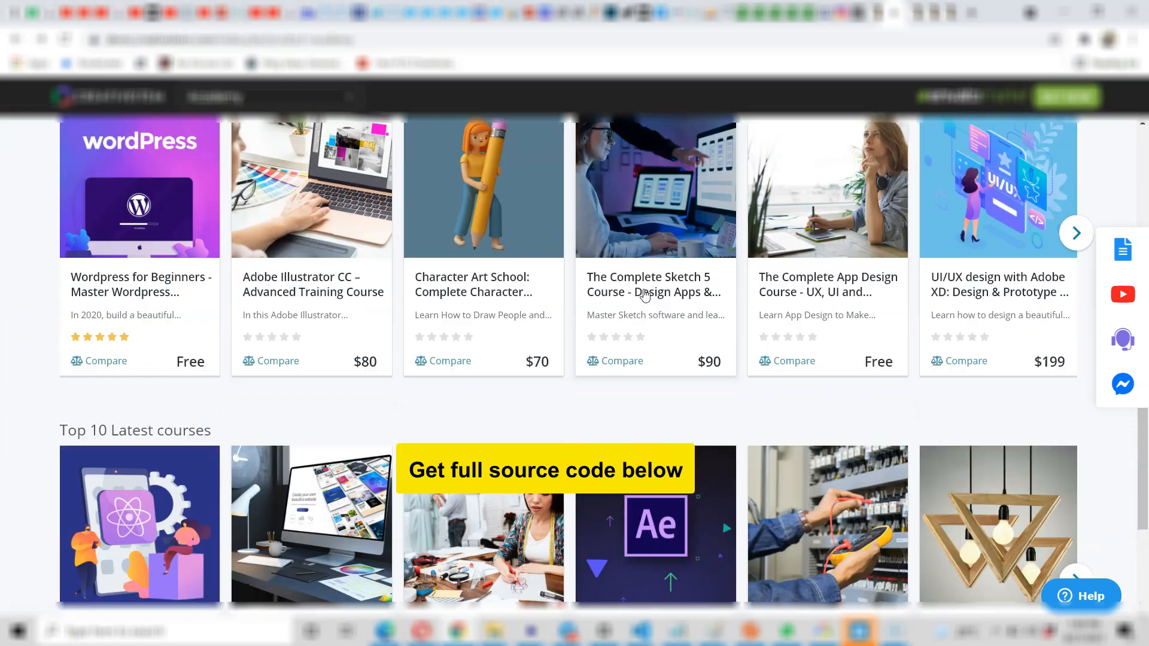